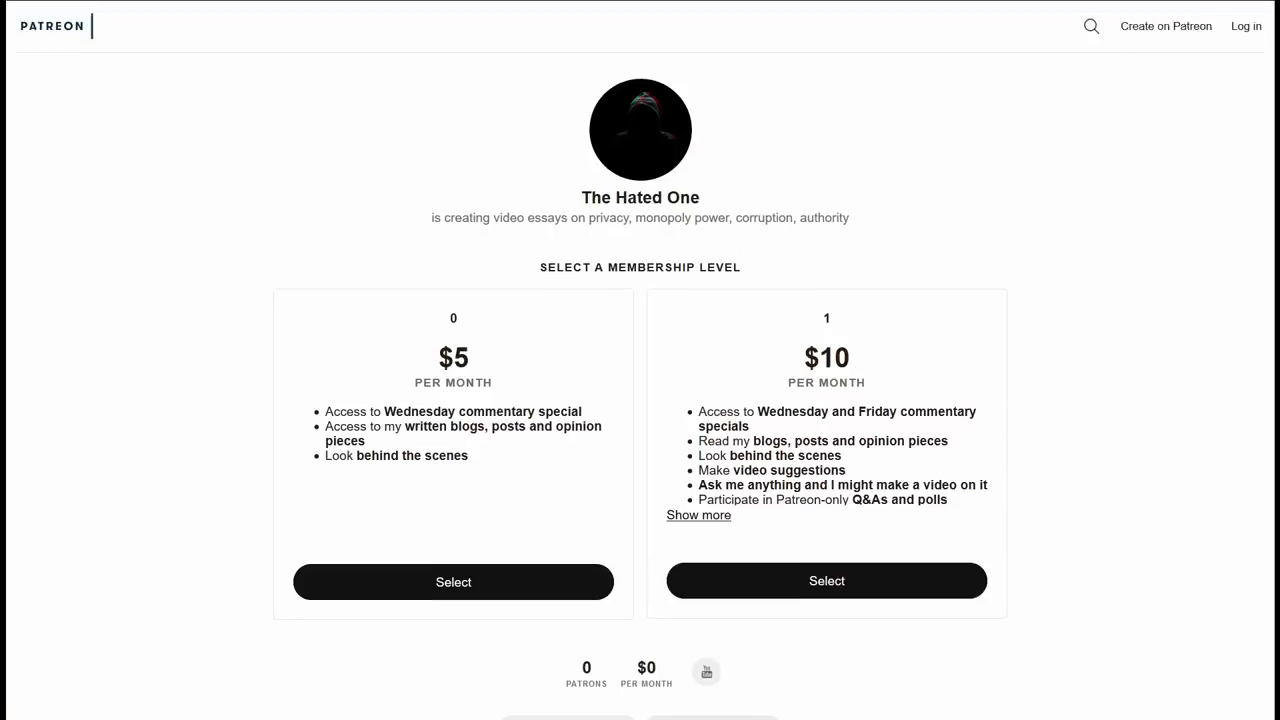
{"action": "scroll", "scroll_direction": "down", "scroll_amount": 3}
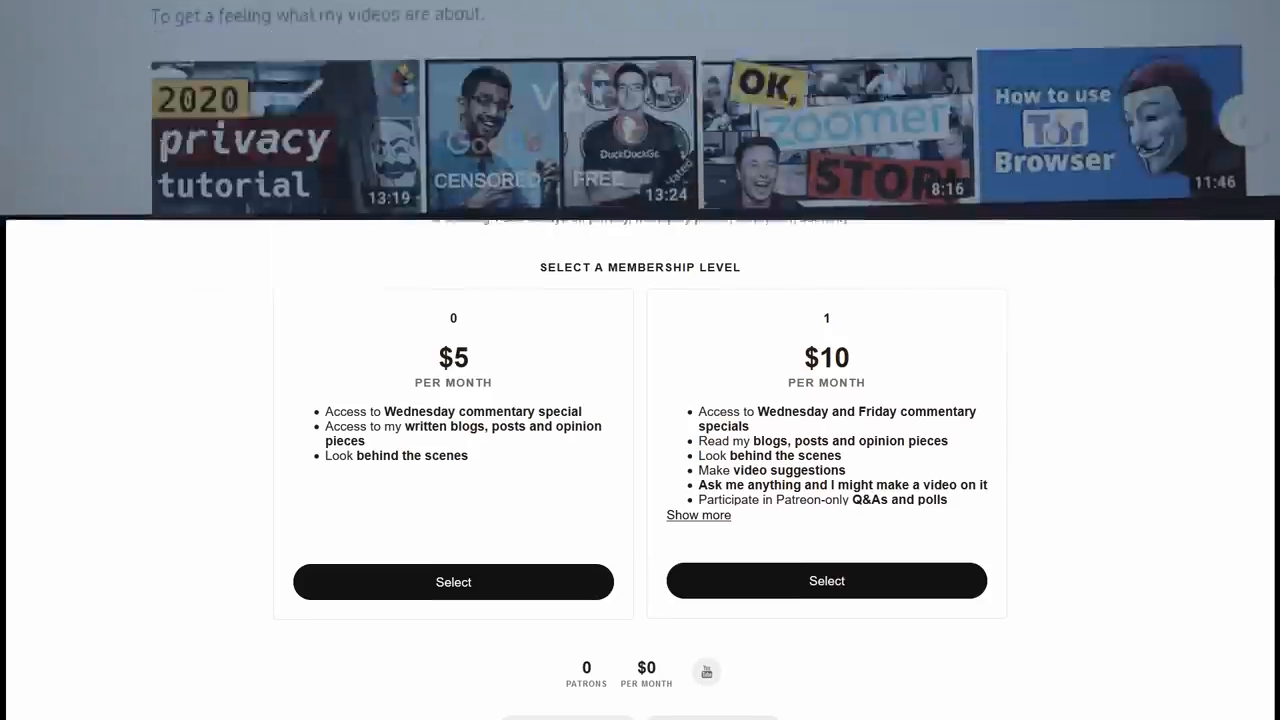